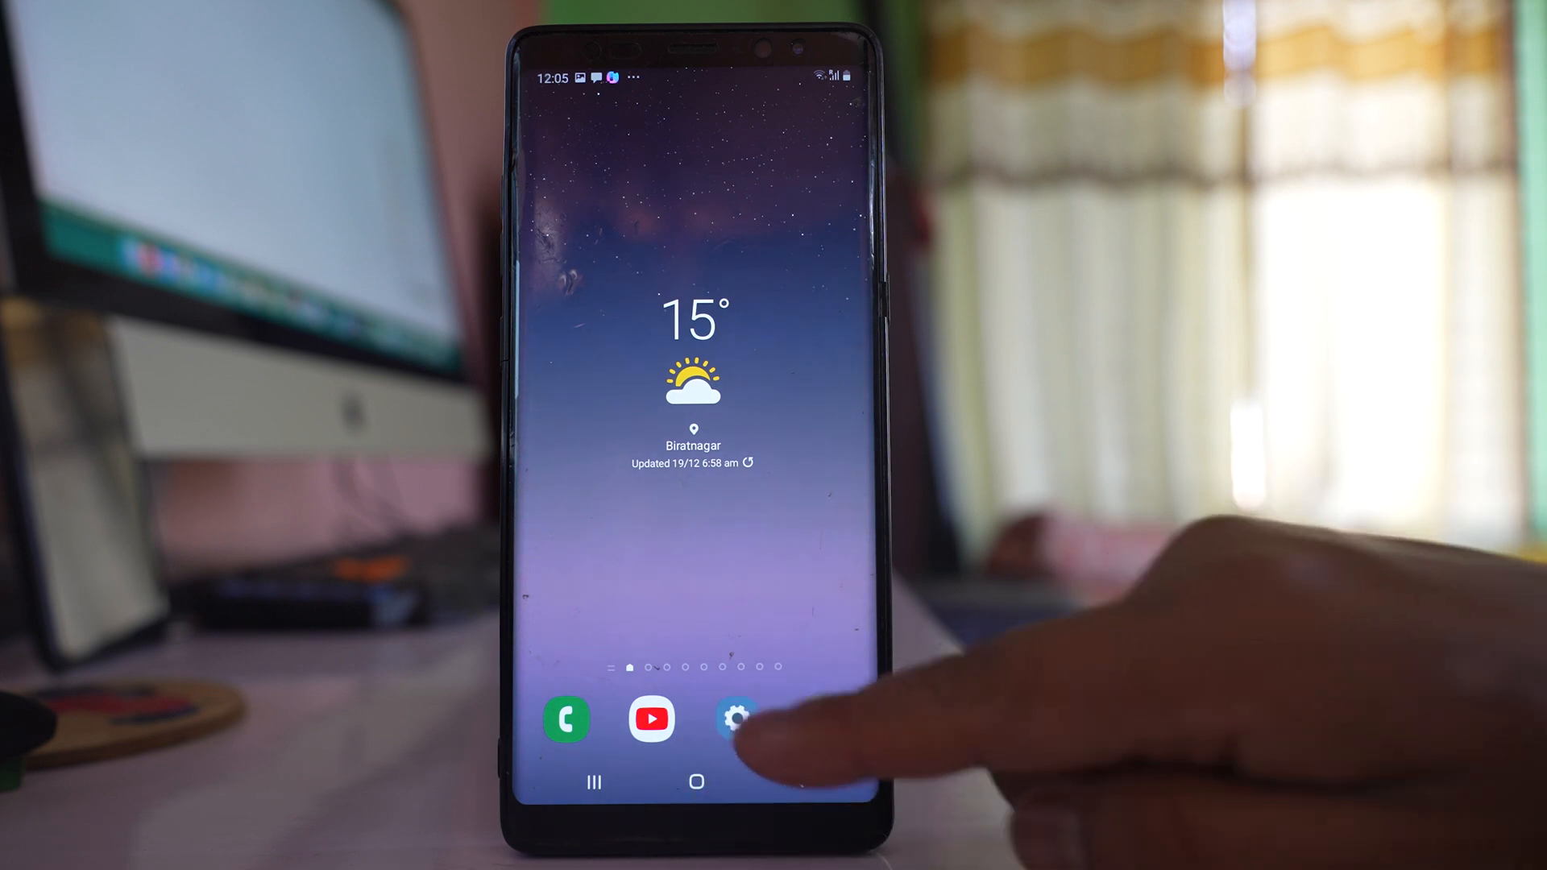
# Step: Open Settings and scroll the Apps list down to apps starting with P
pyautogui.click(737, 718)
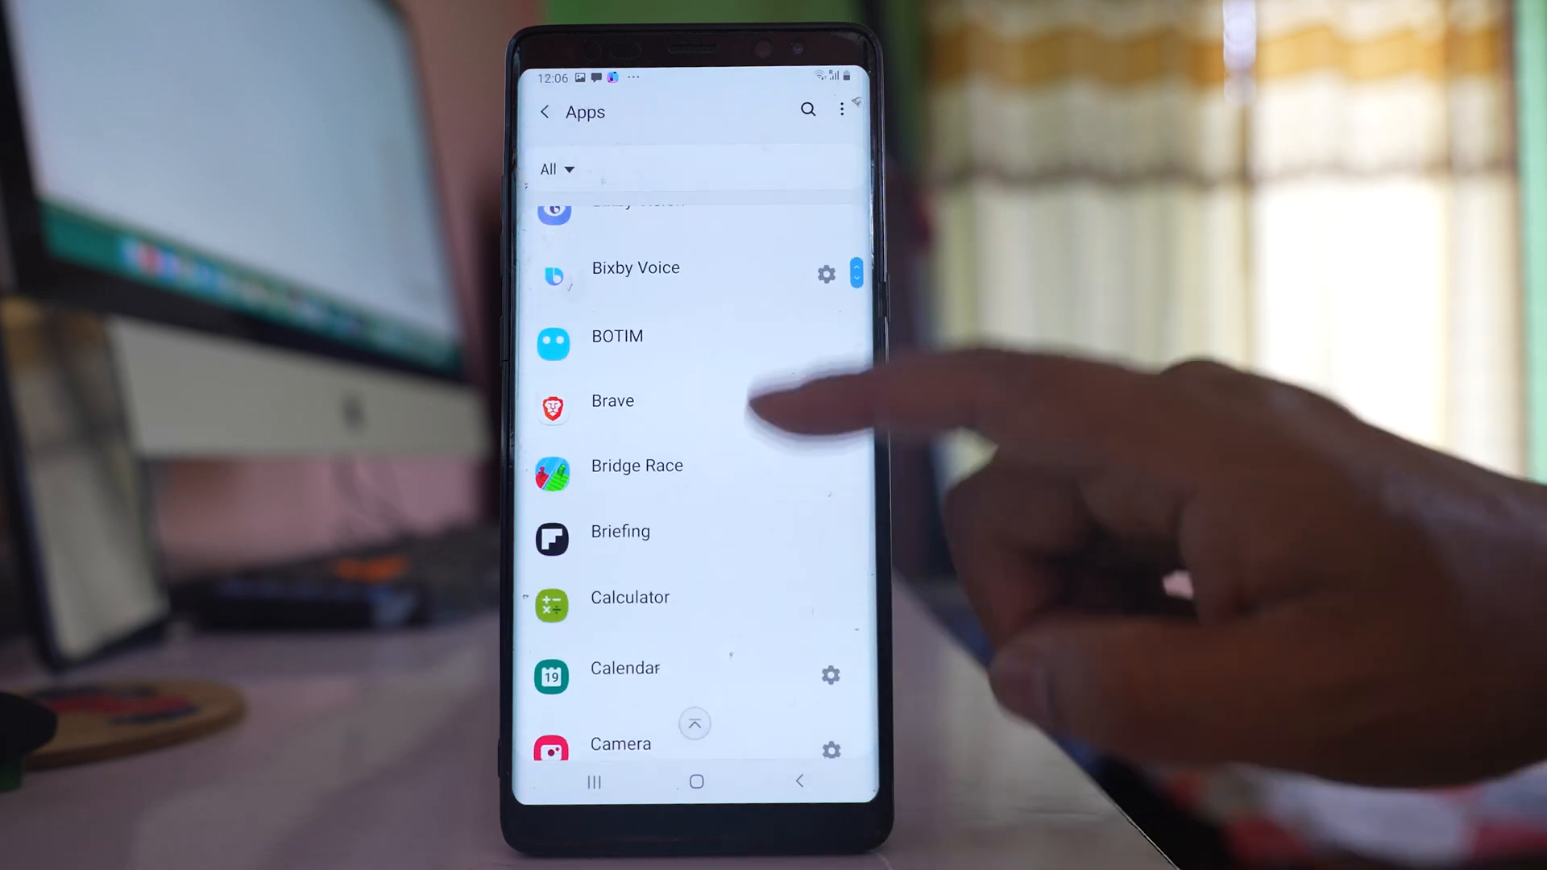
pyautogui.scroll(-3)
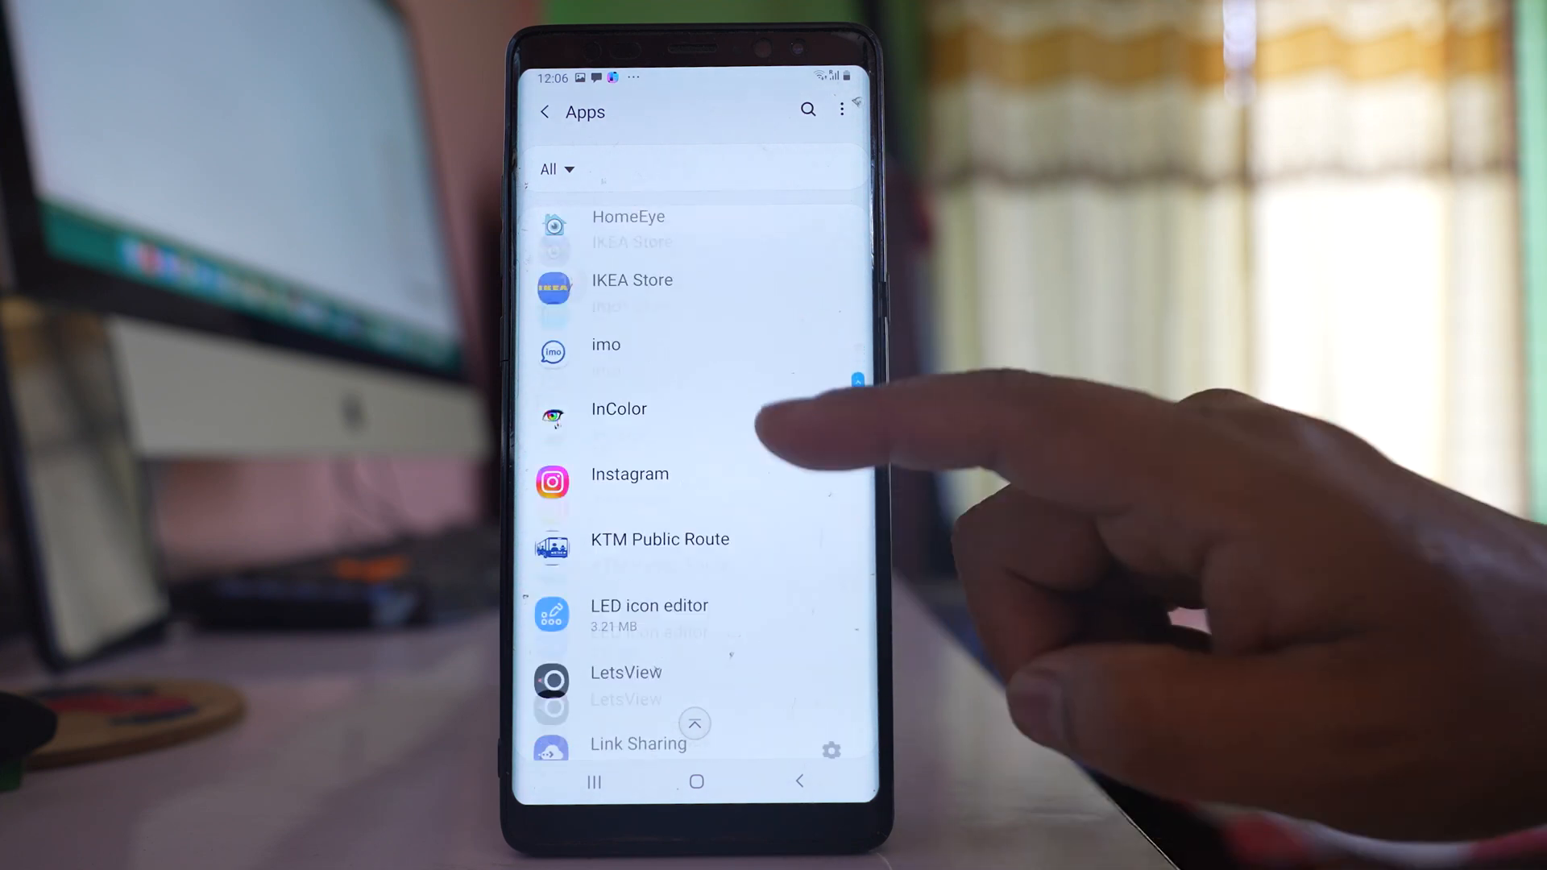
pyautogui.scroll(-3)
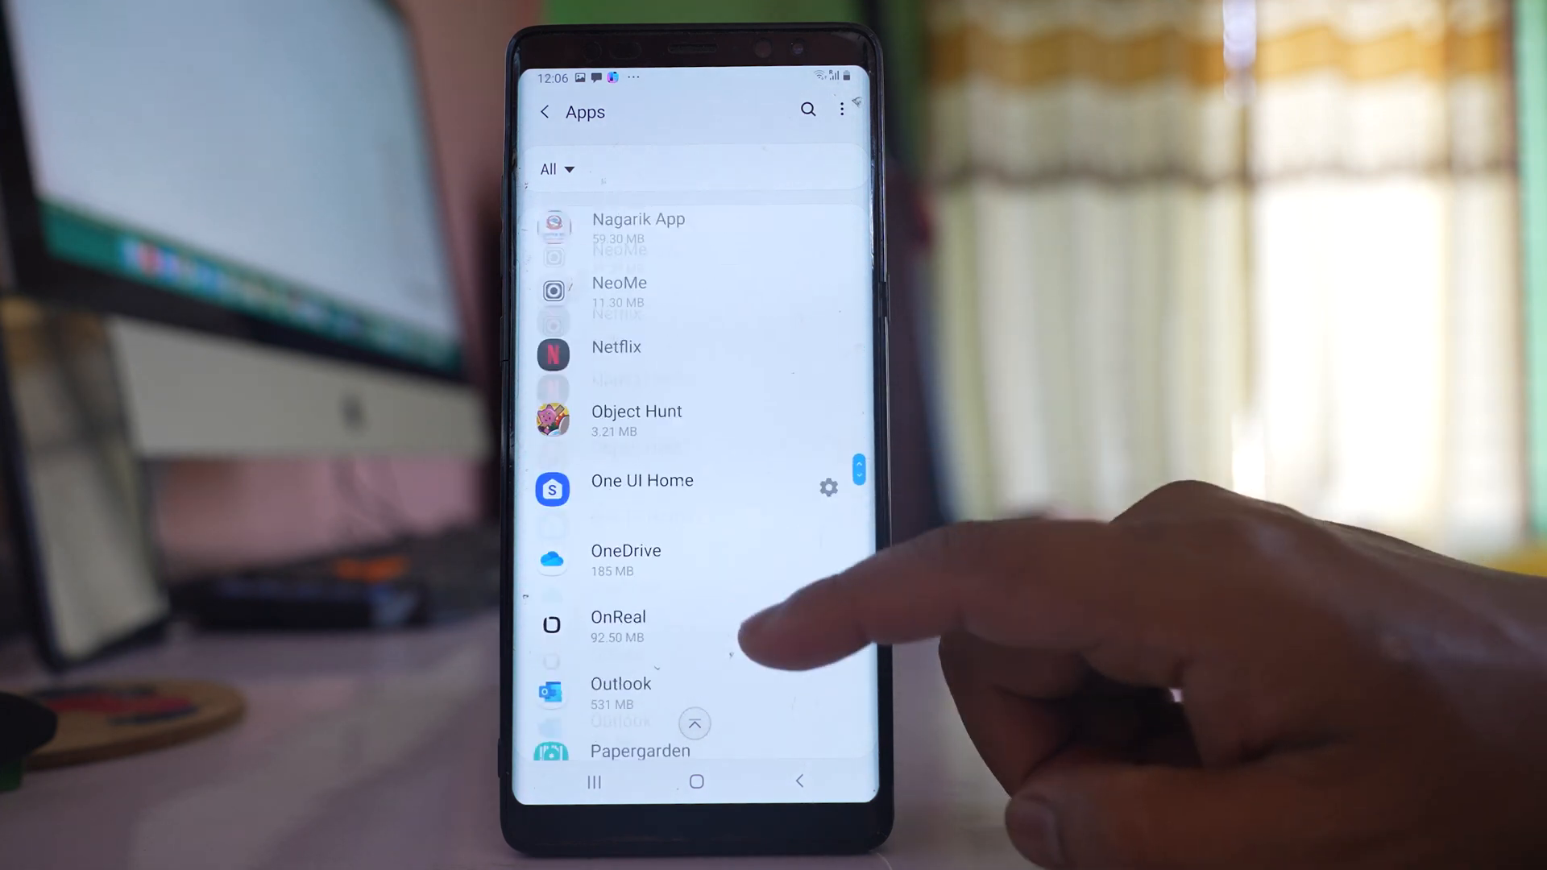
pyautogui.scroll(-3)
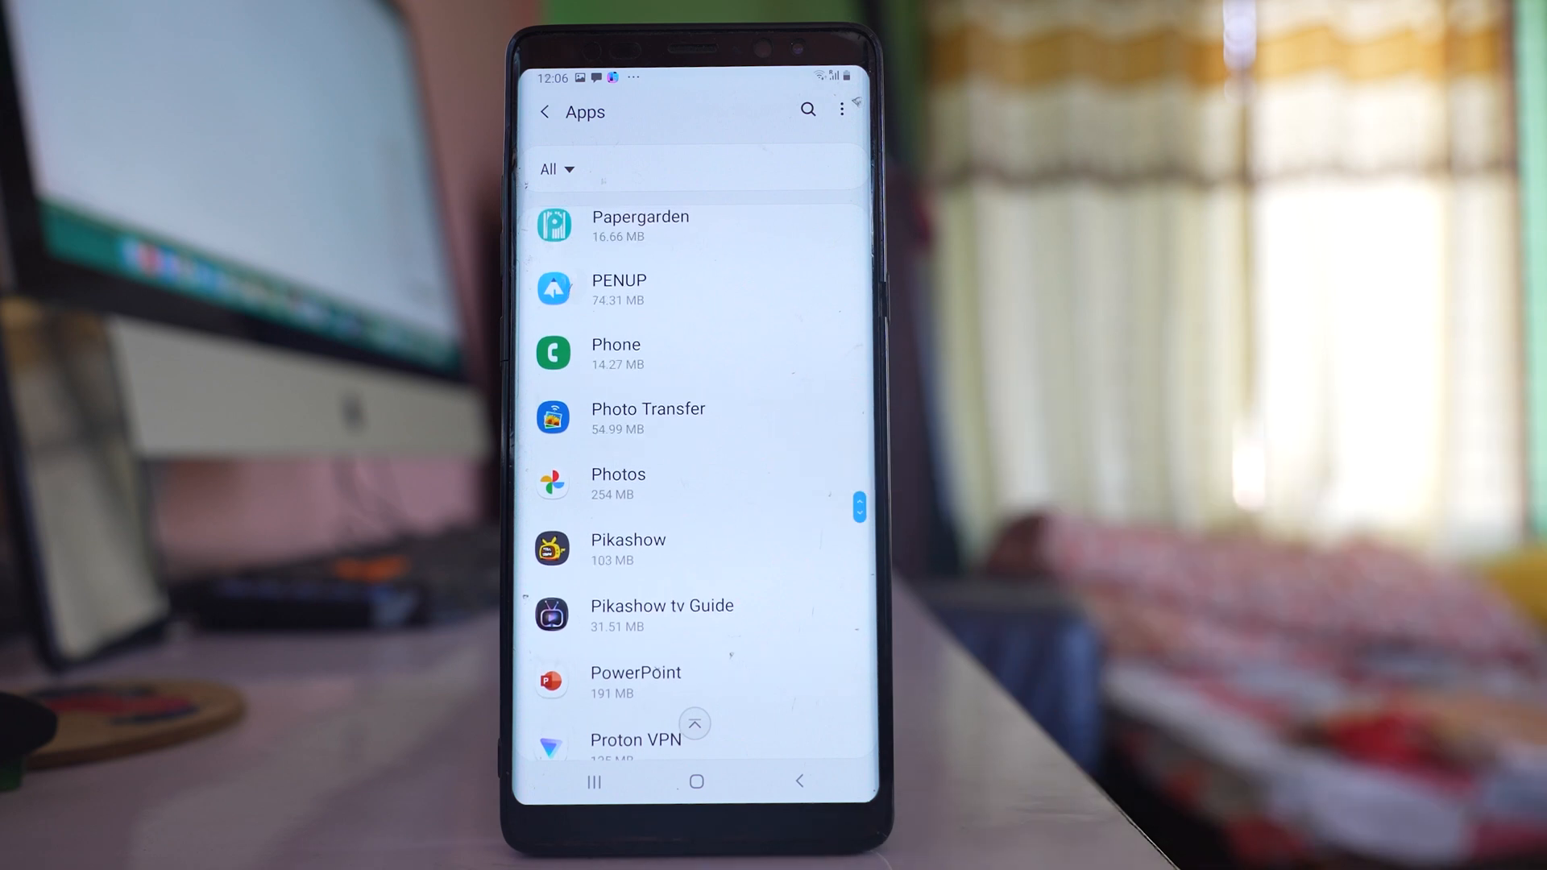
# Step: Clear the Phone app's cache to 0 B and confirm deleting its stored data
pyautogui.click(615, 353)
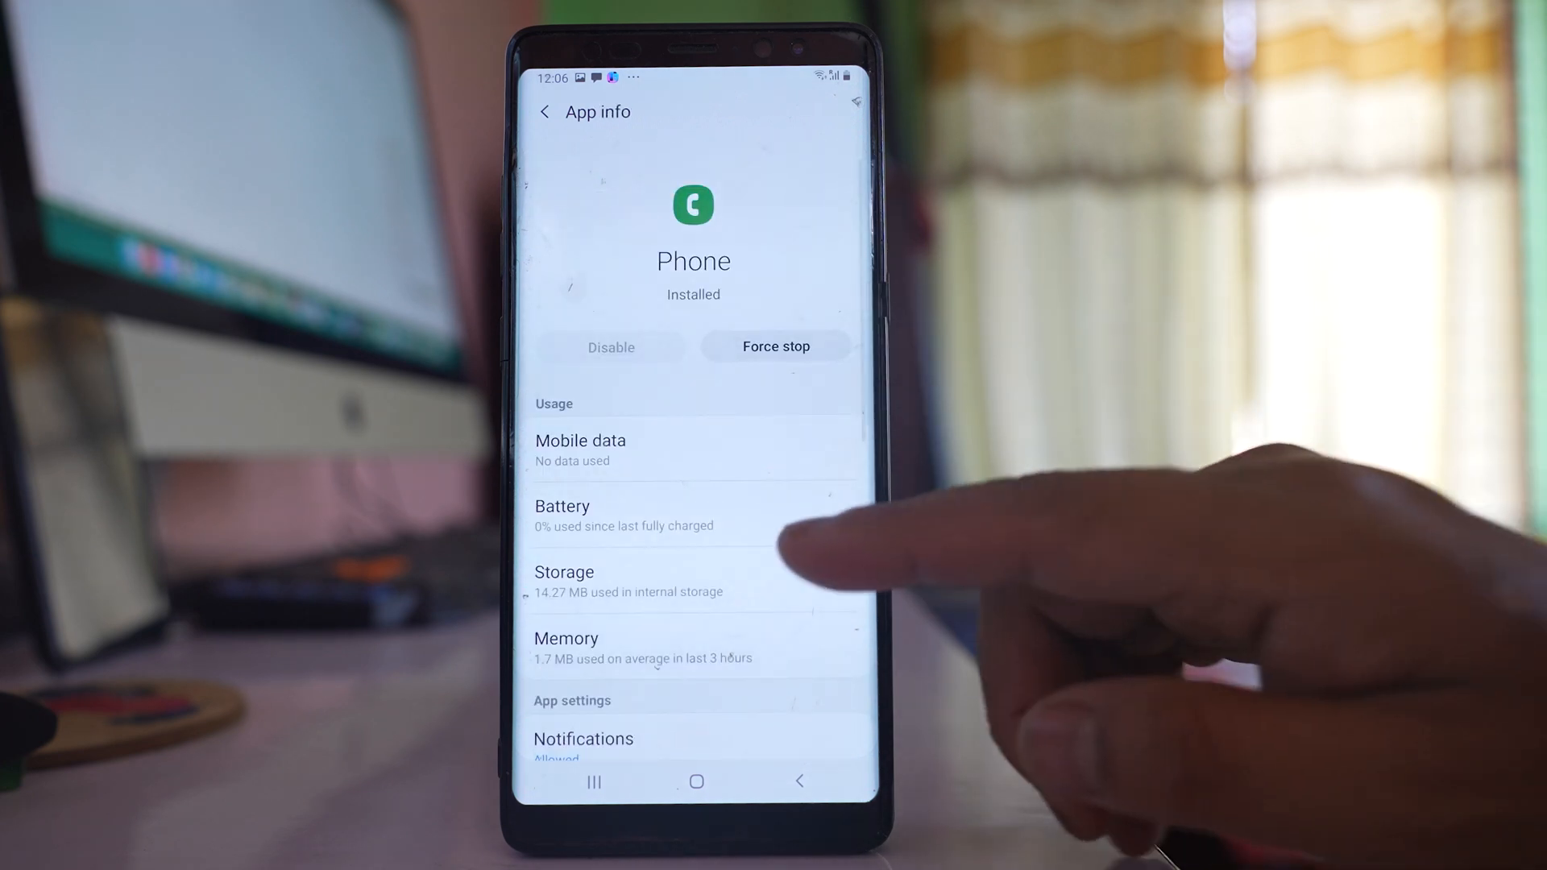
pyautogui.click(564, 581)
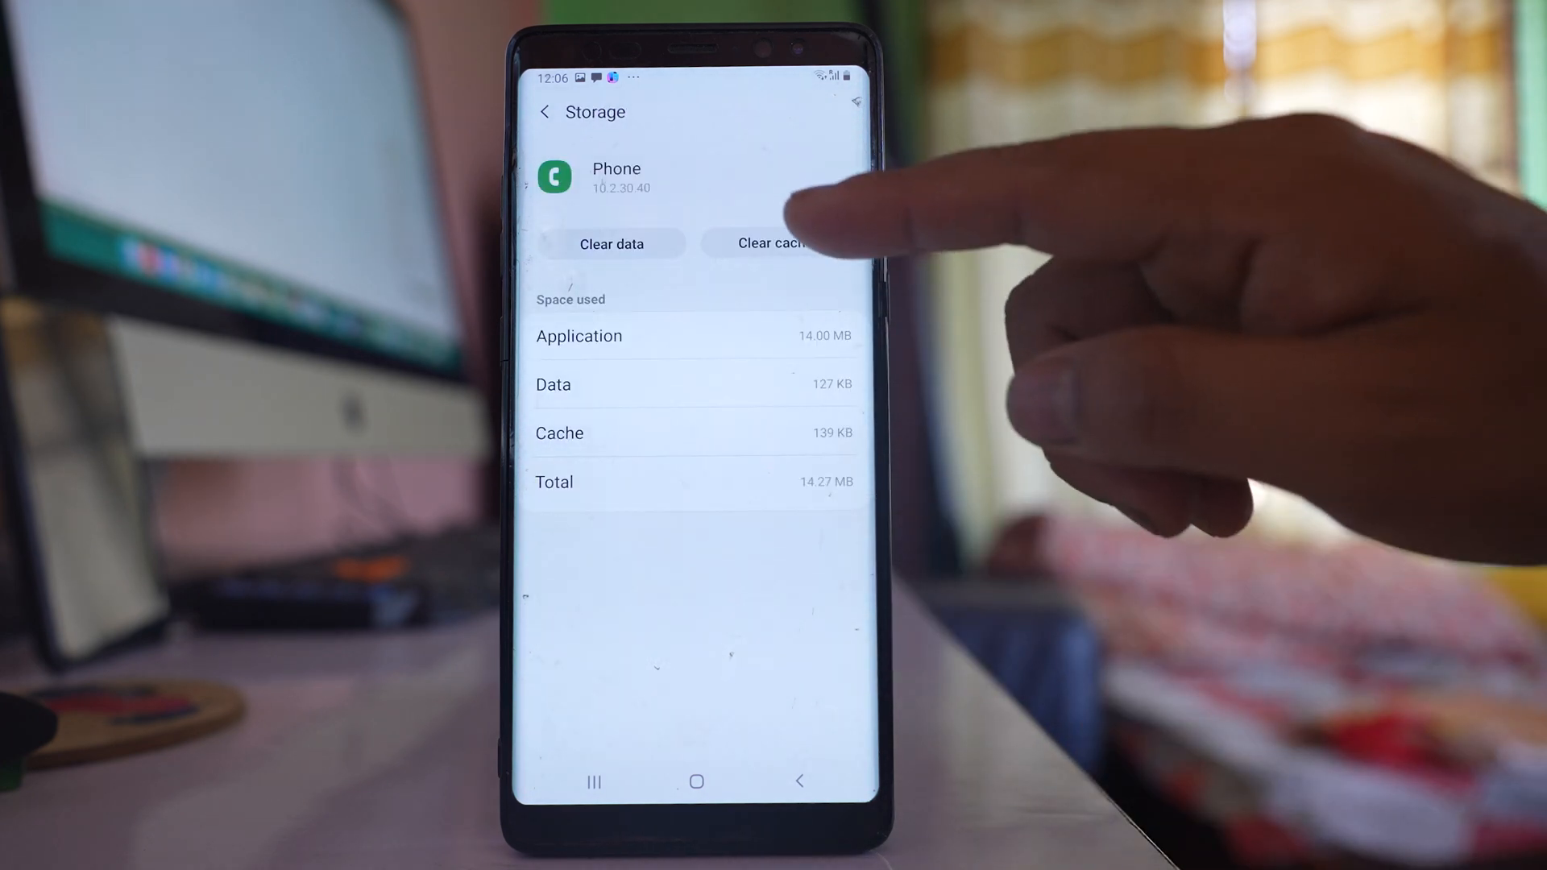
pyautogui.click(777, 243)
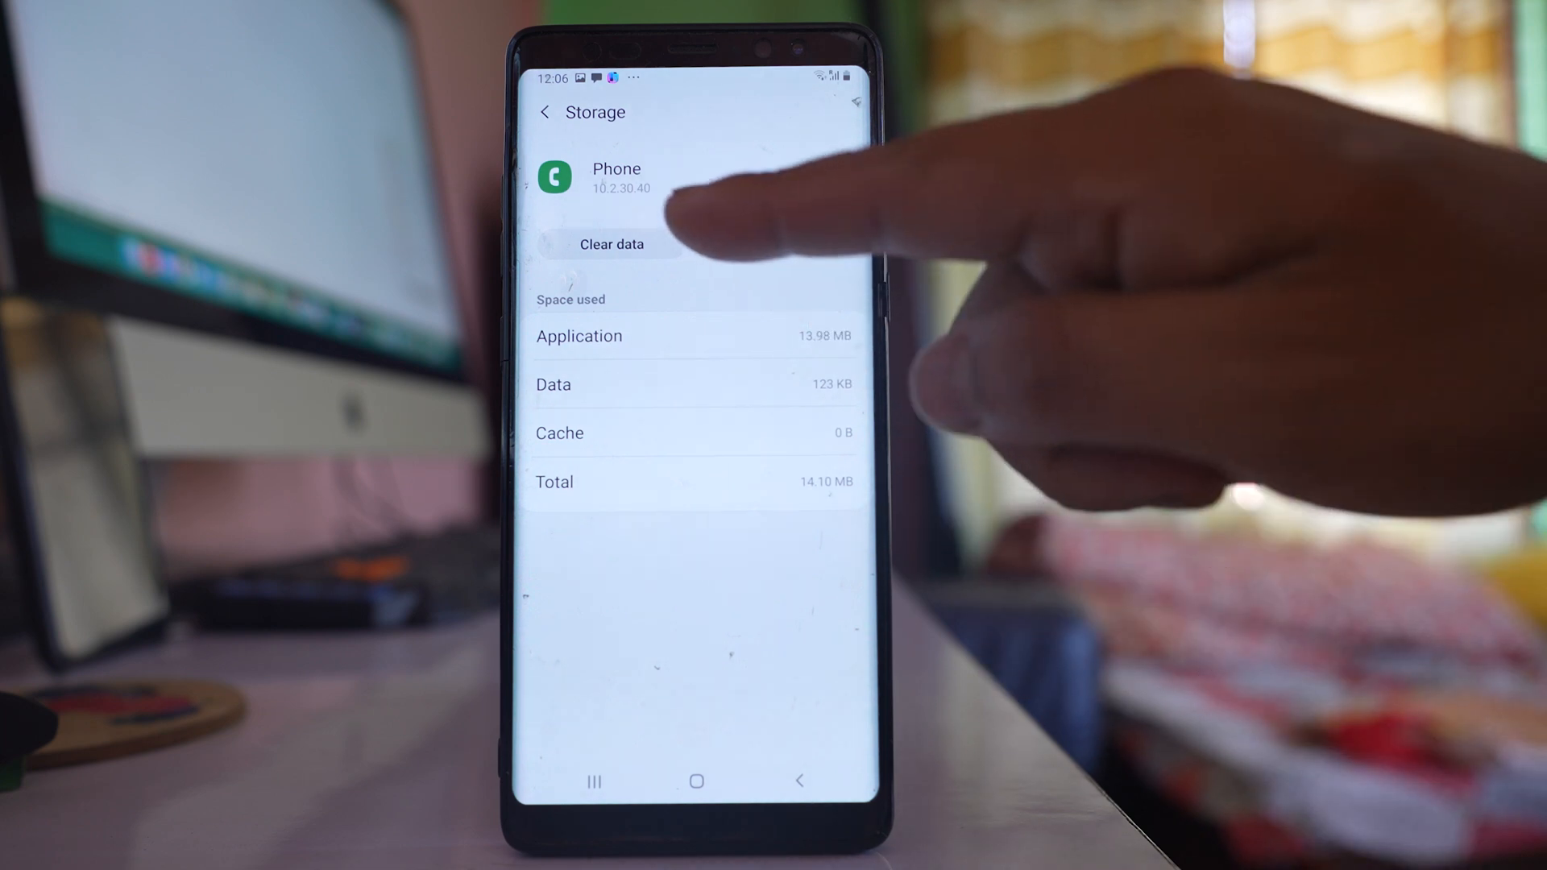
pyautogui.click(611, 244)
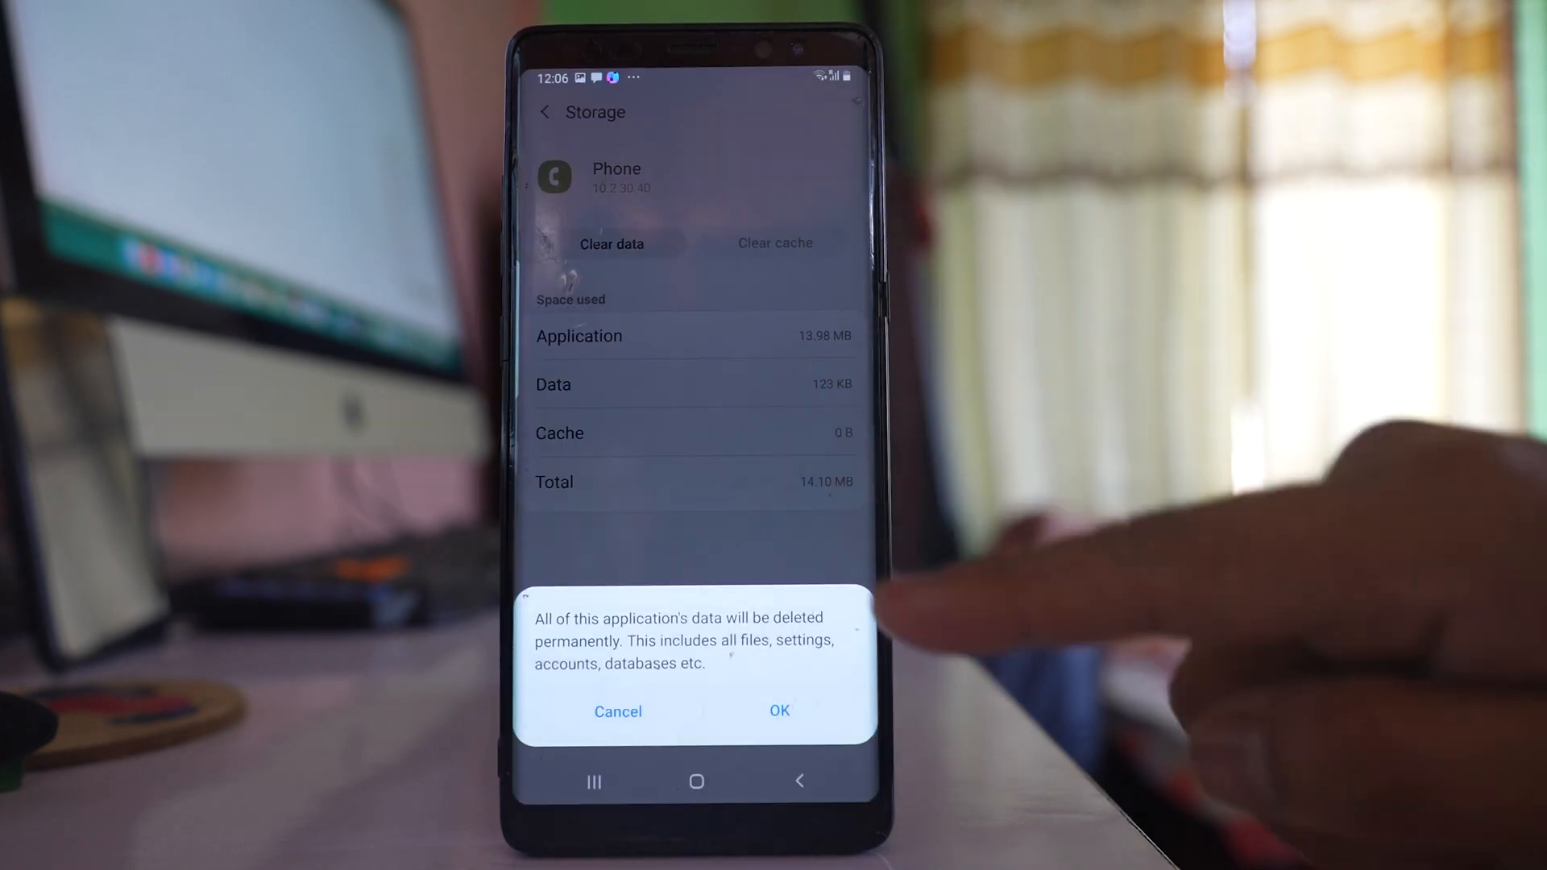
pyautogui.click(778, 711)
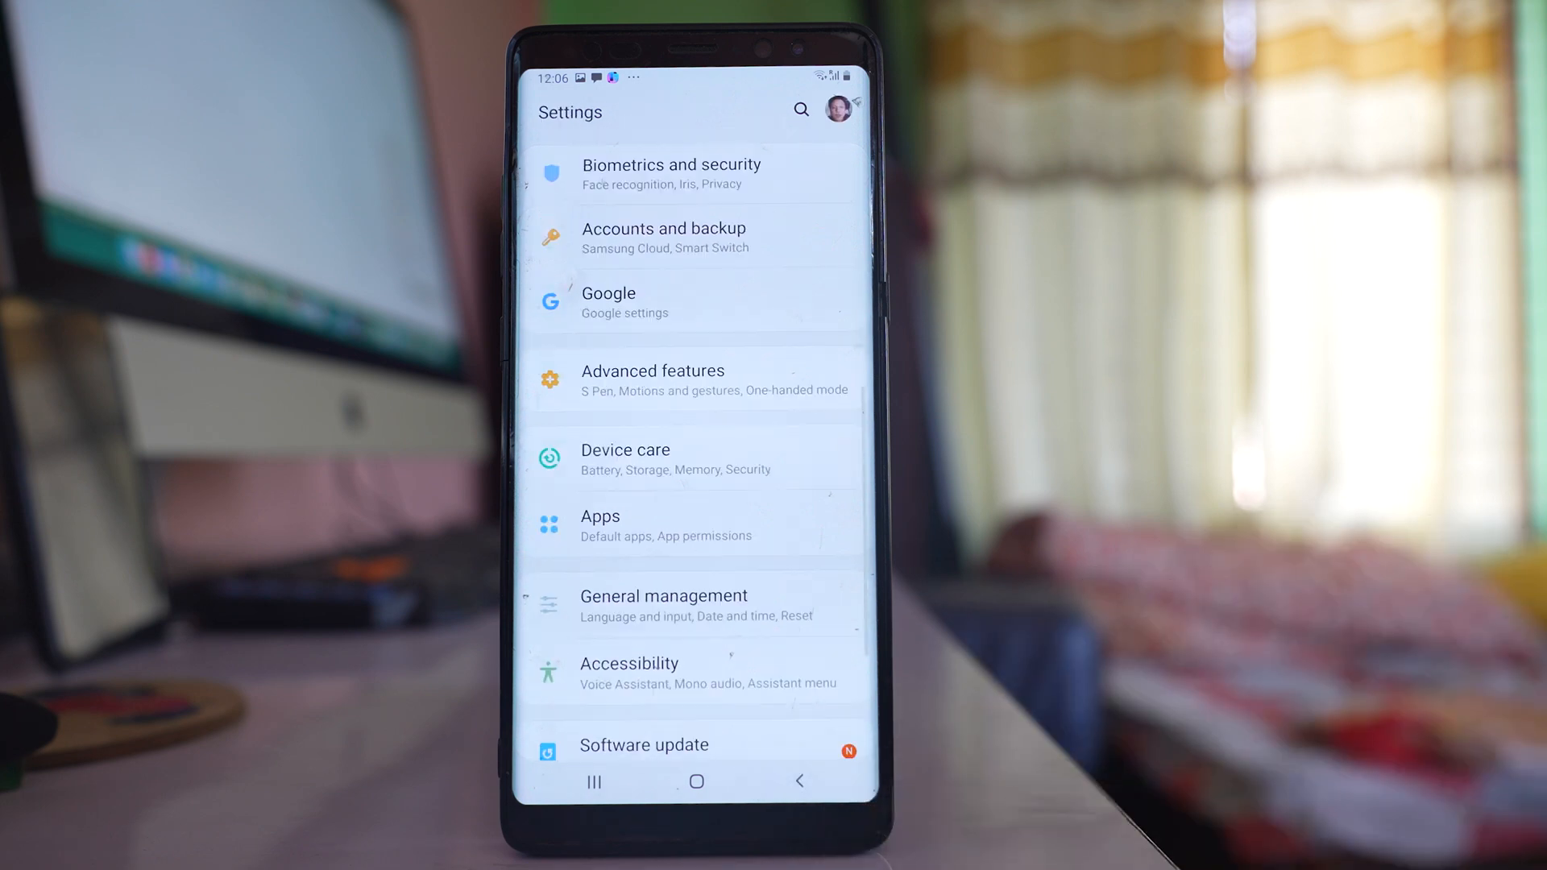
# Step: Reopen the Apps list and show its three-dot options menu
pyautogui.click(599, 524)
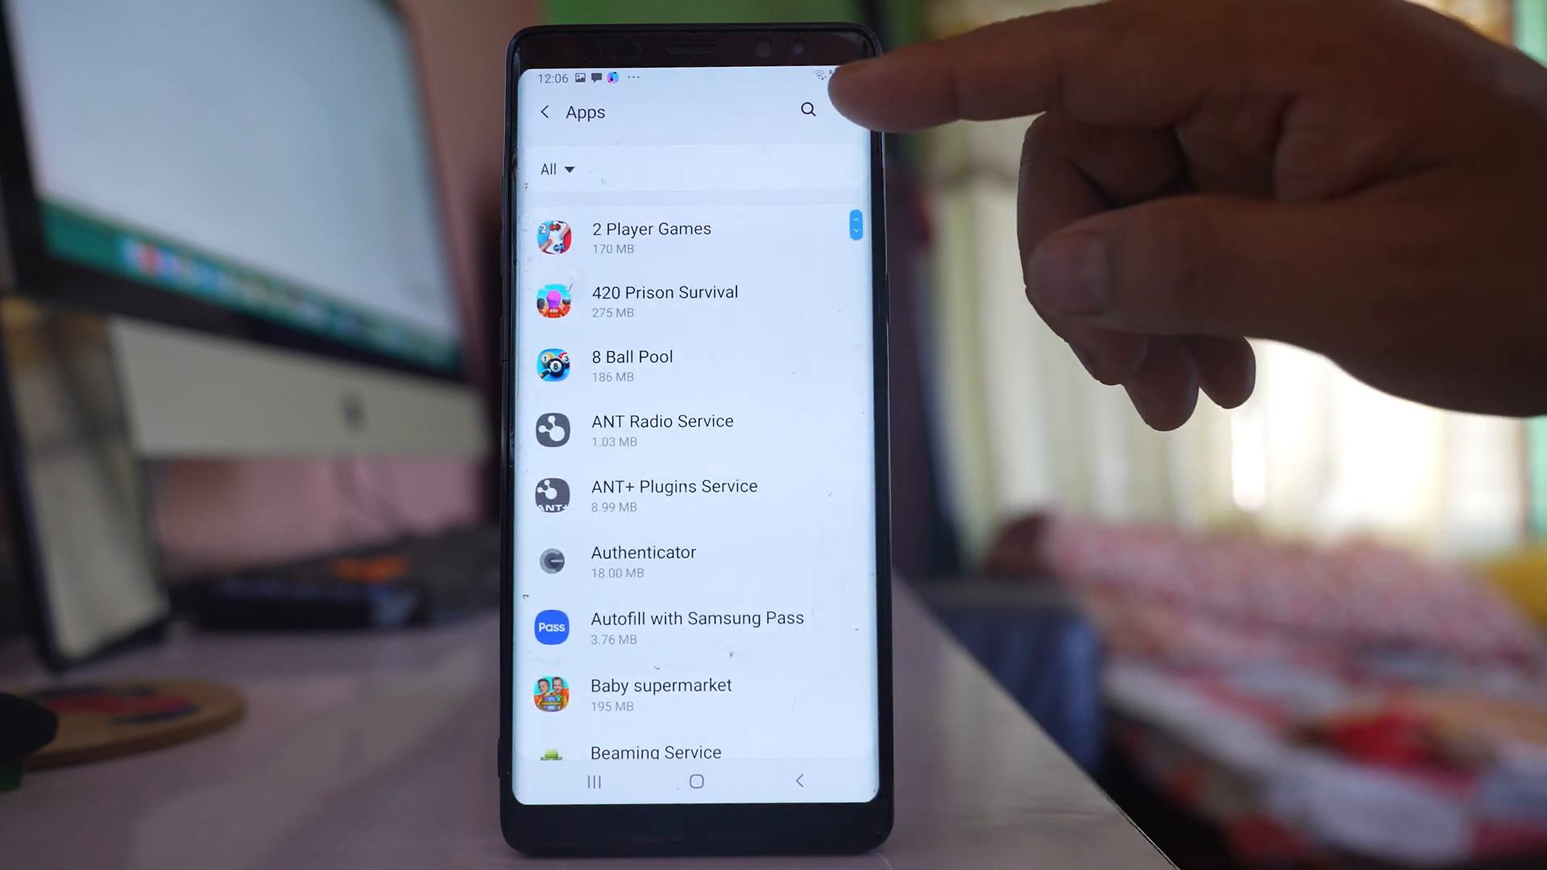
pyautogui.click(633, 78)
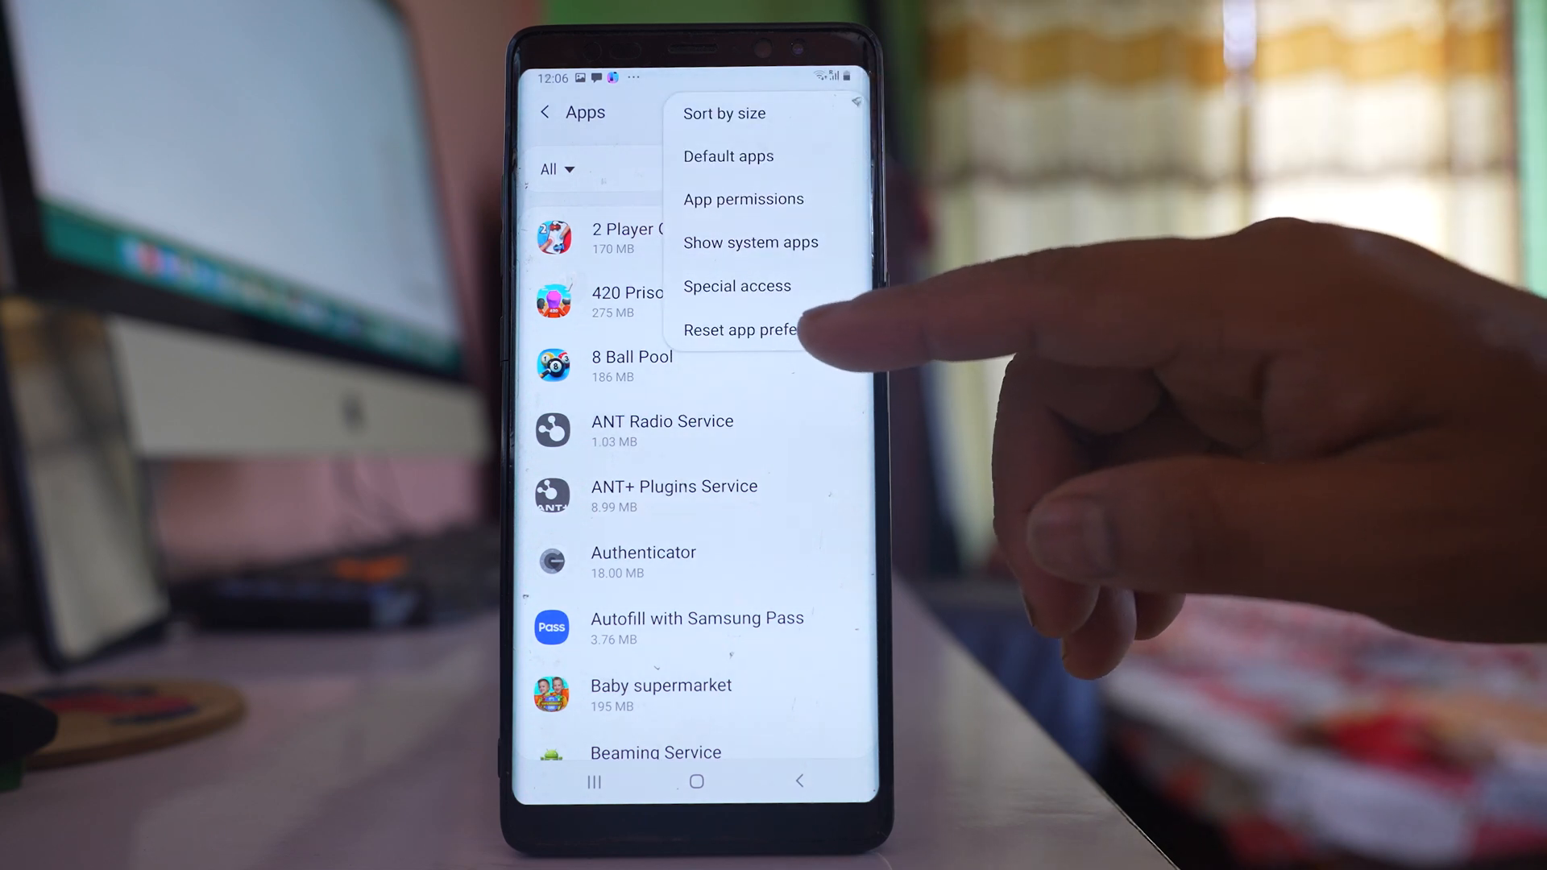
# Step: Choose Reset app preferences and confirm the reset
pyautogui.click(735, 329)
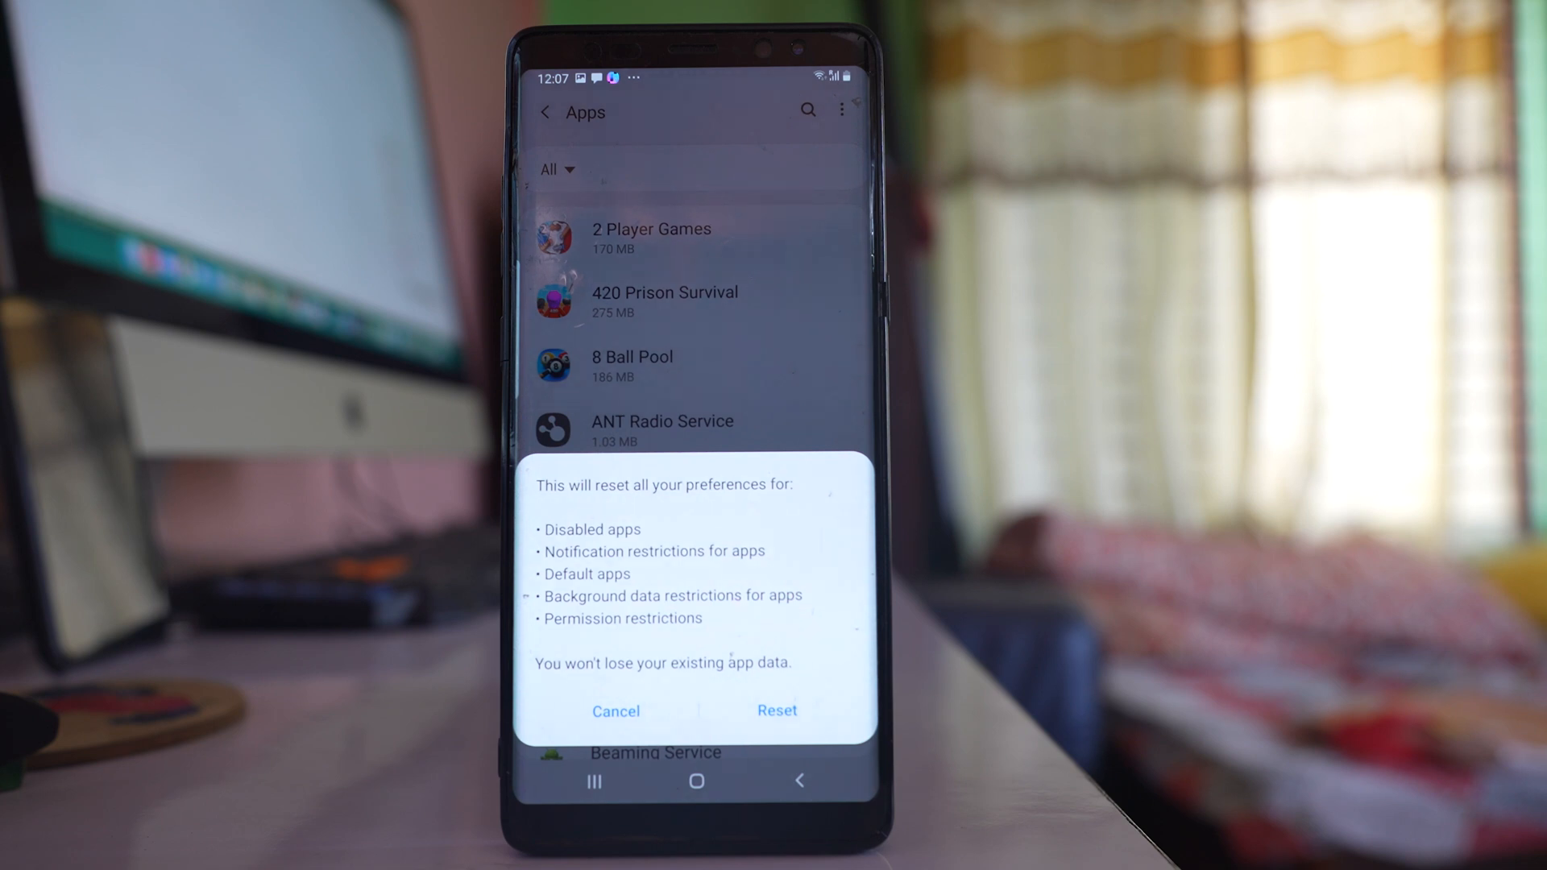
pyautogui.click(776, 712)
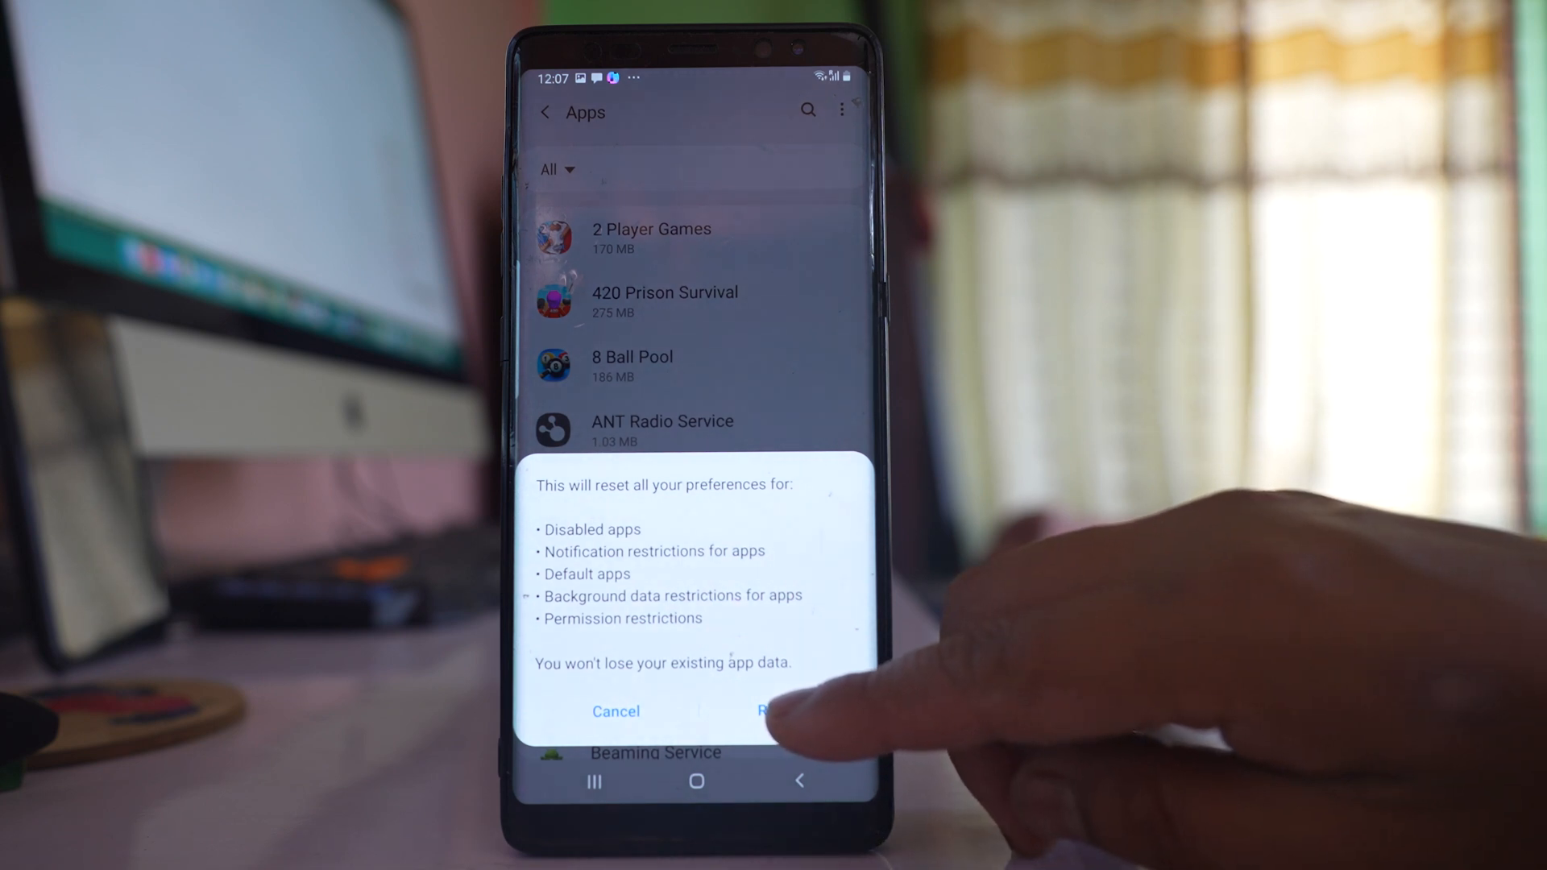